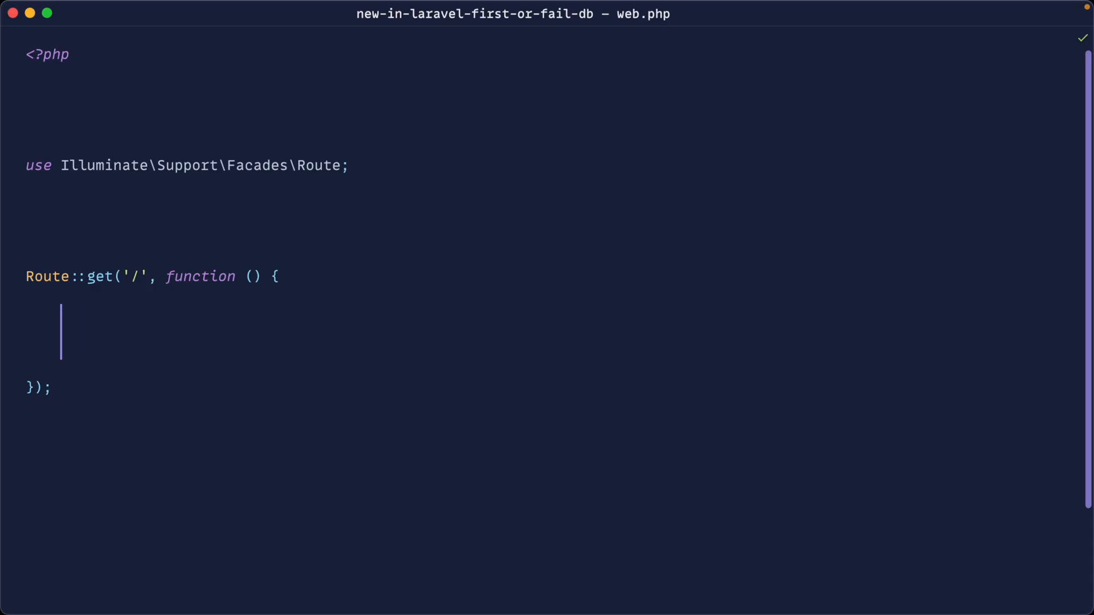
type("$user =")
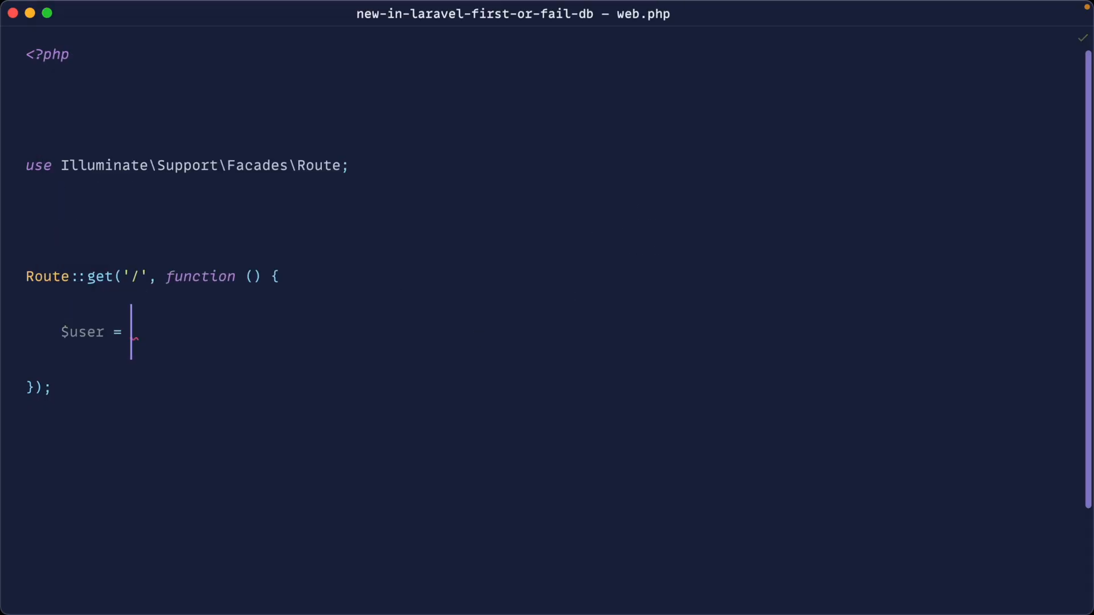
type("User::where")
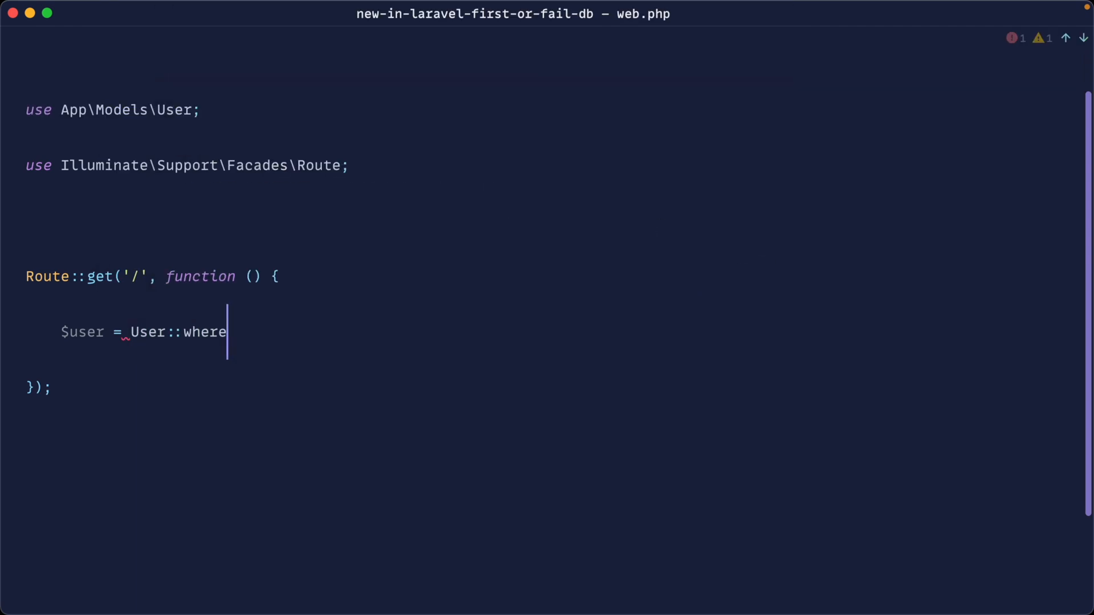
type("('email');")
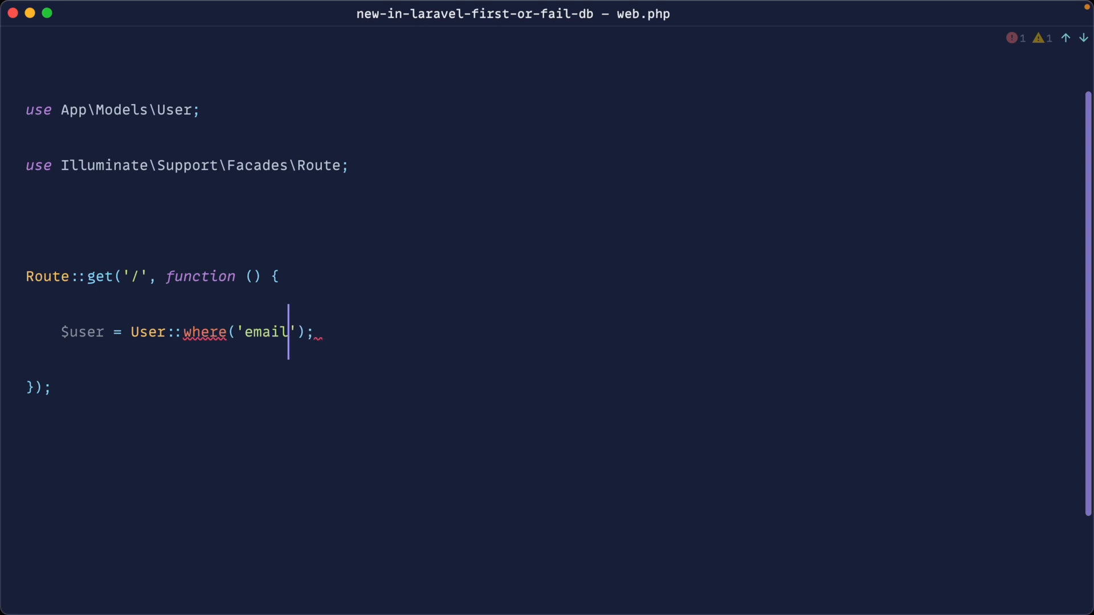
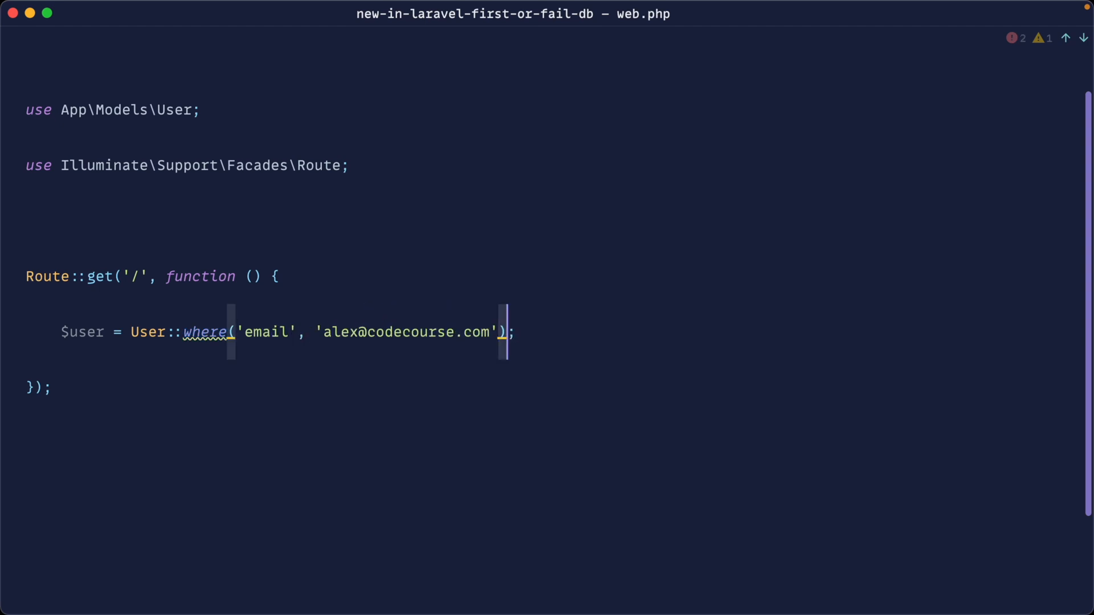
type("->first()")
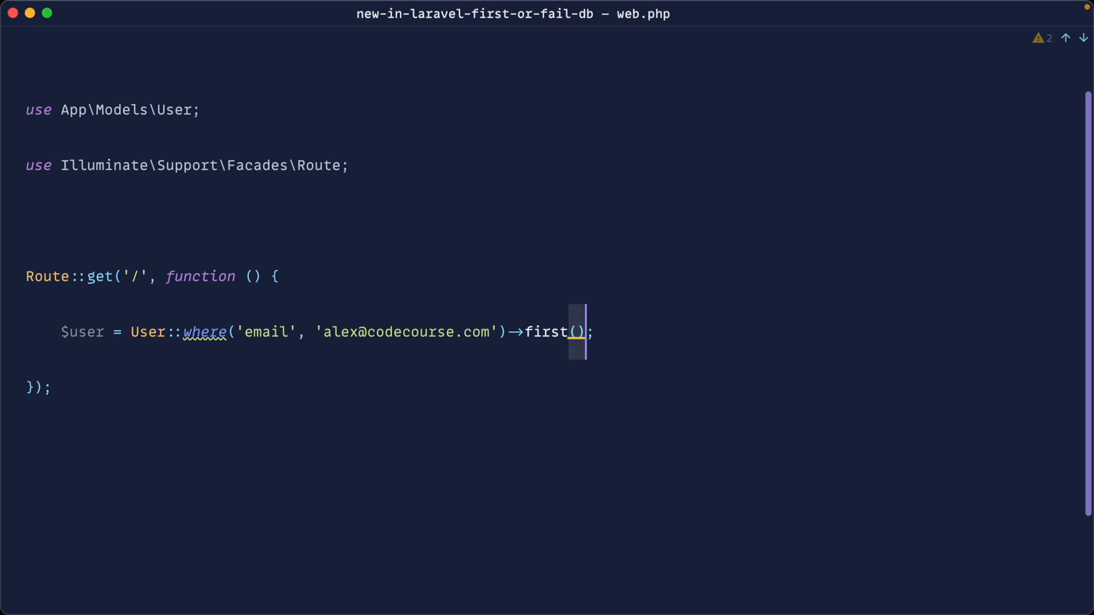
- Dump the fetched user below the query with dd($user)
type("dd();")
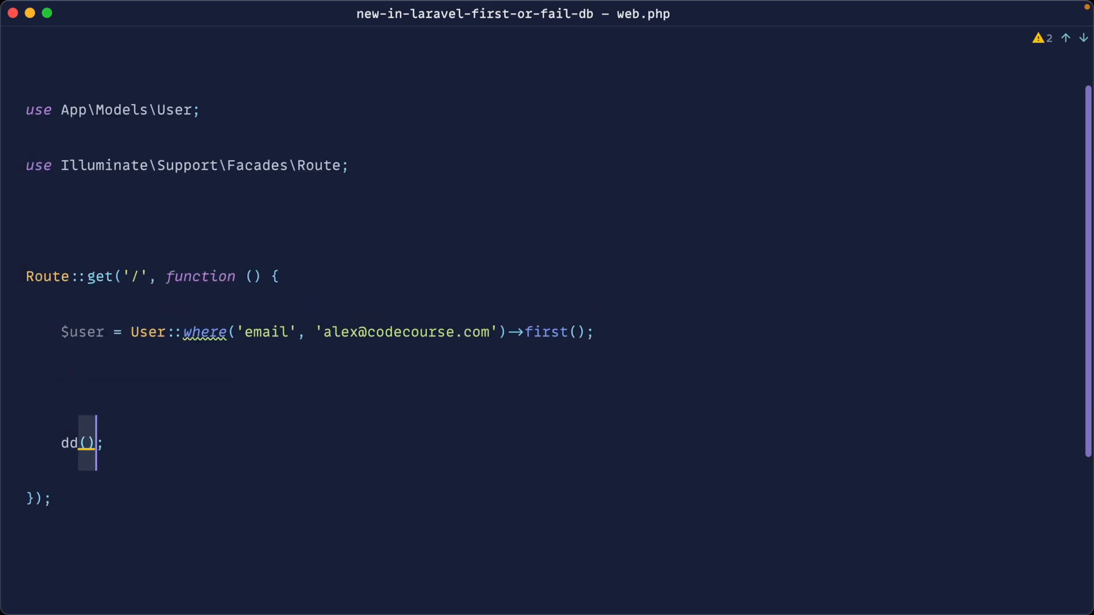
type("$user")
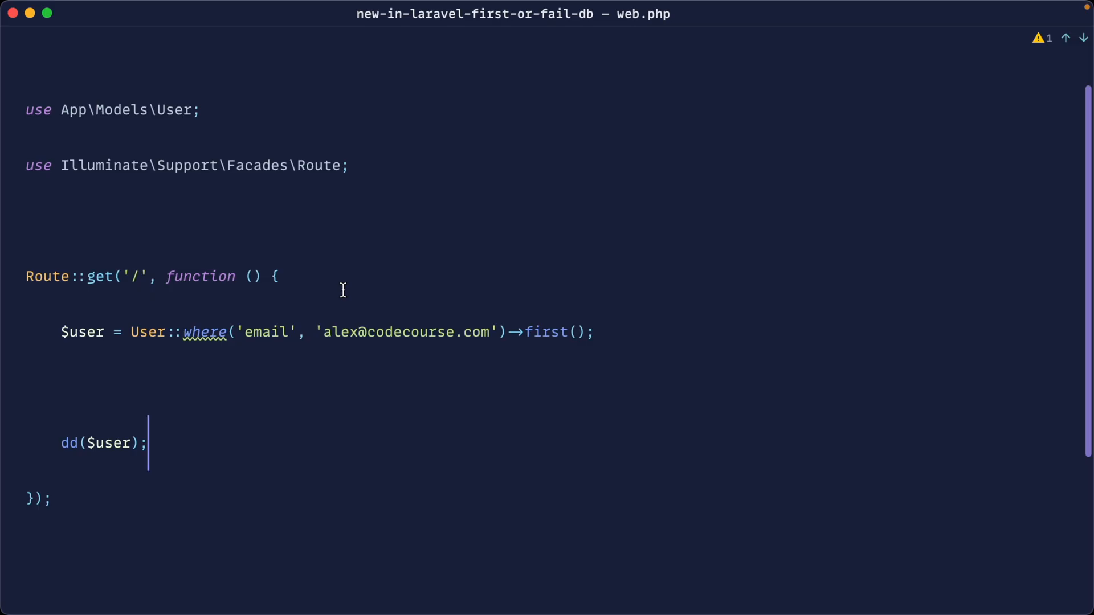
- Test the lookup with a 'mabel' email and switch the query to firstOrFail(), removing the throw-exception comment
left_click(324, 333)
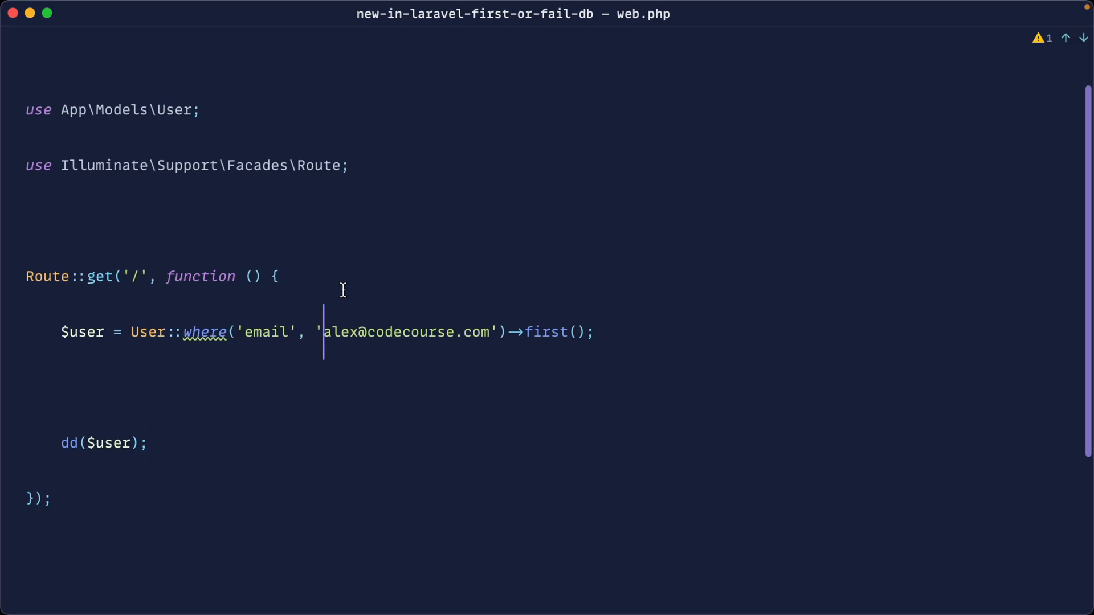
type("mabel")
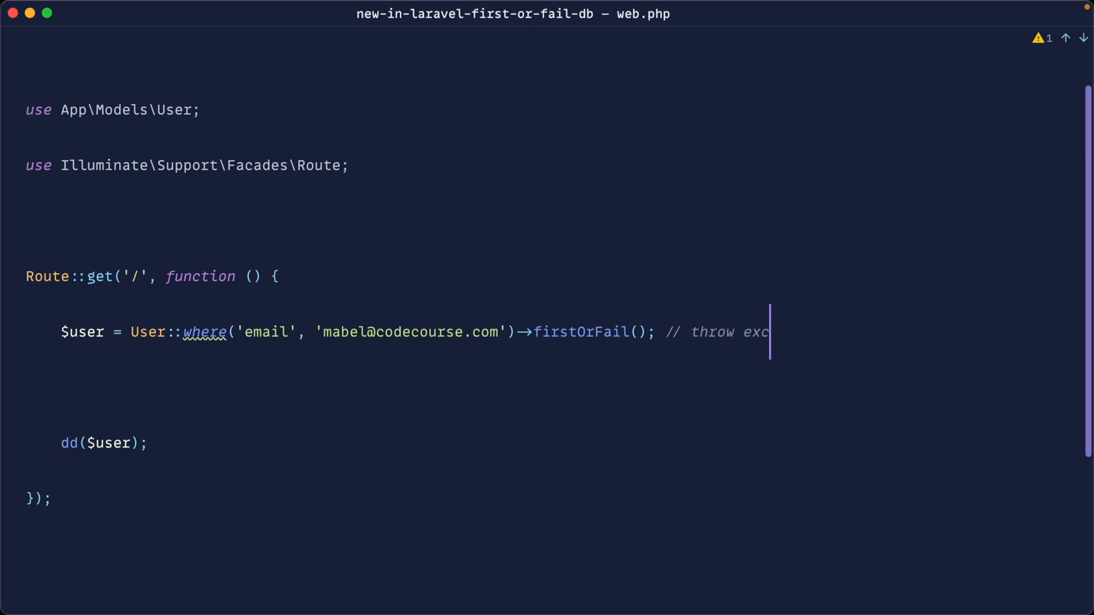
type("eption")
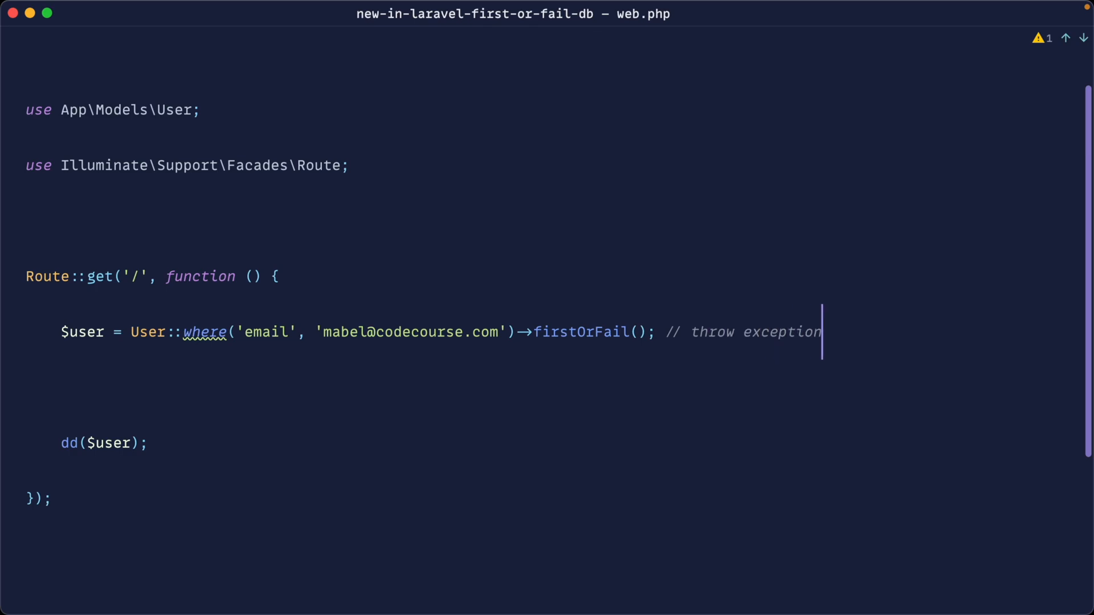
key("Backspace")
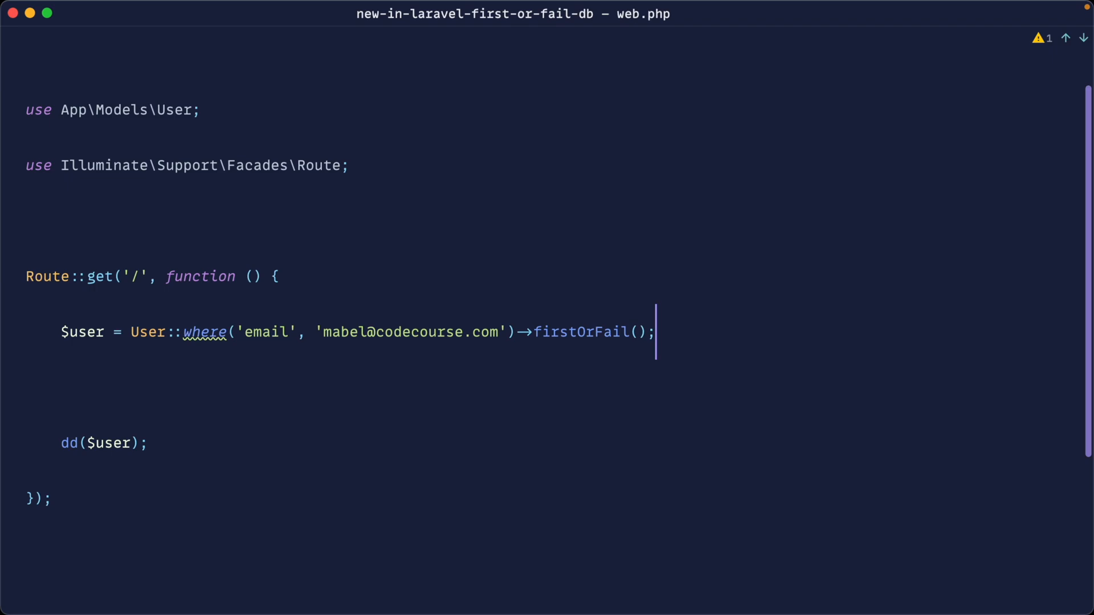
mouse_move(358, 337)
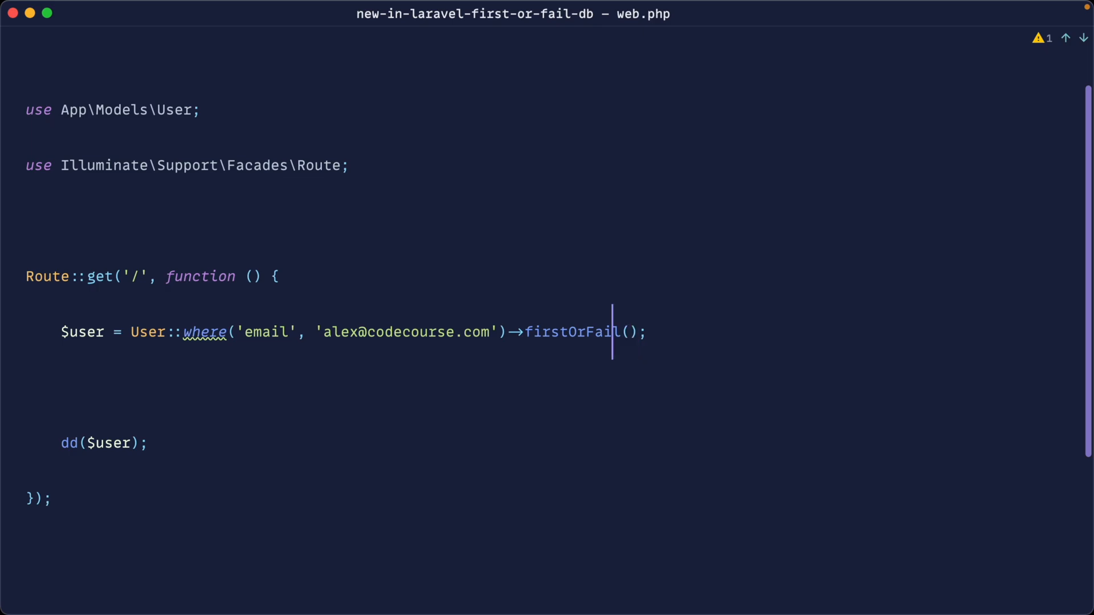
scroll("down", 3)
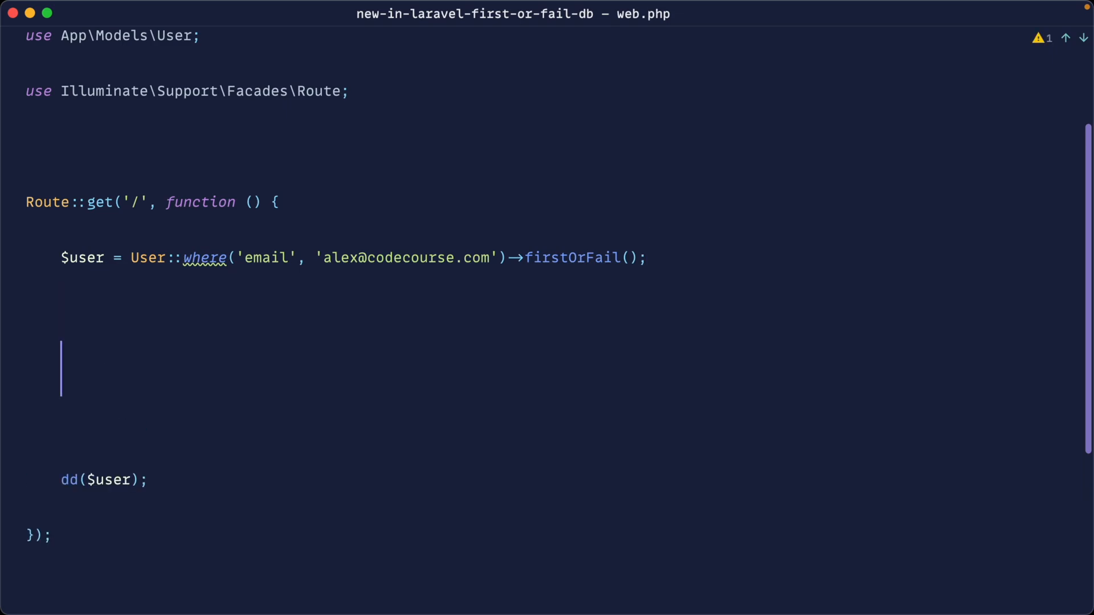
- Start a query-builder lookup DB::table('users')->where on the $user line
double_click(82, 258)
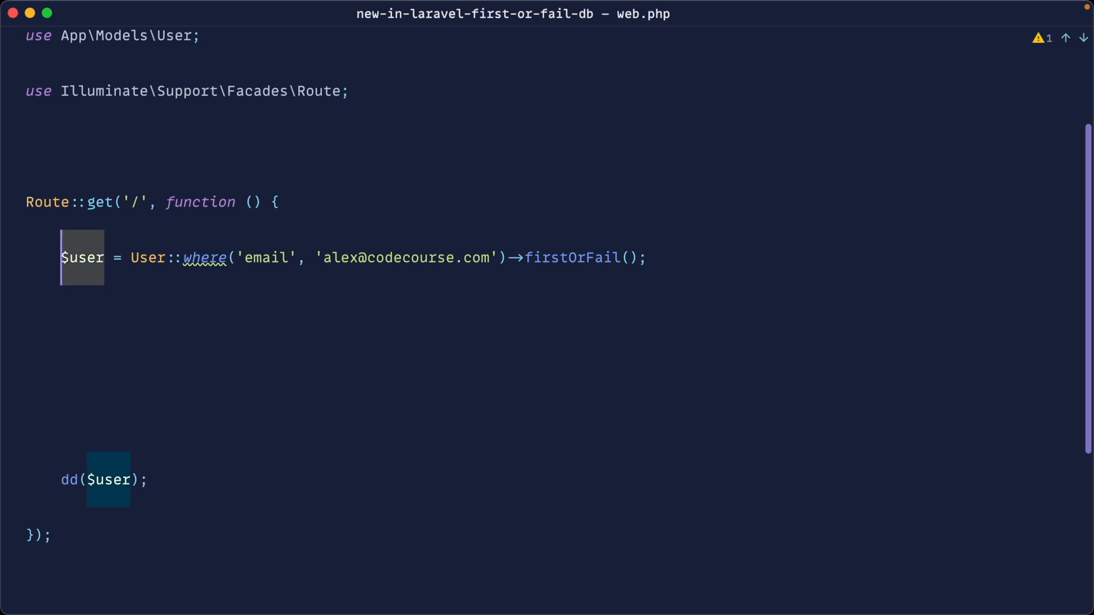
type("DB")
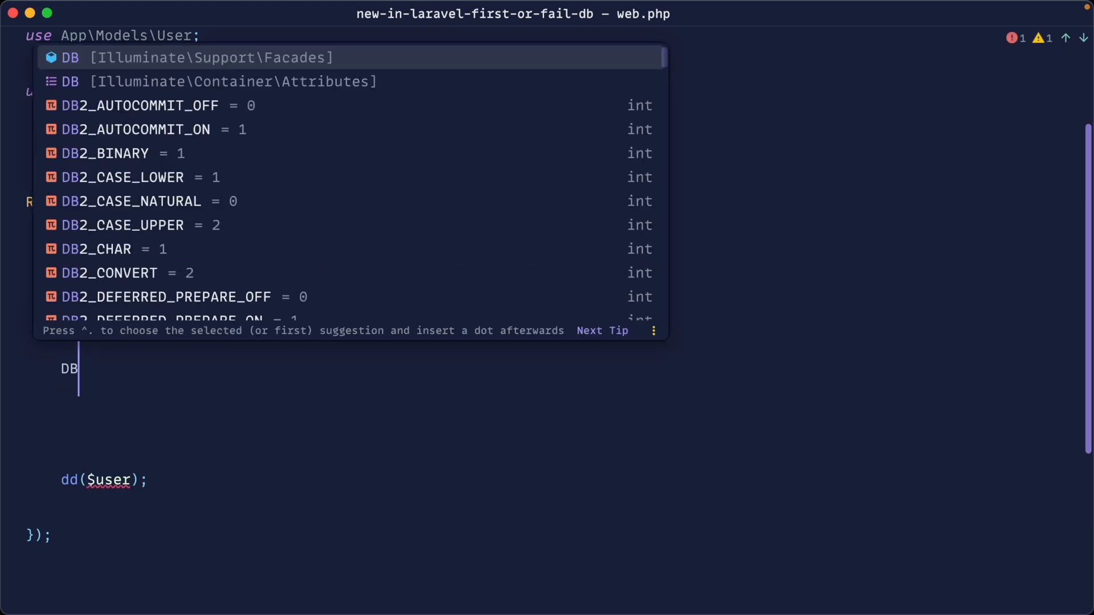
type("::table('');")
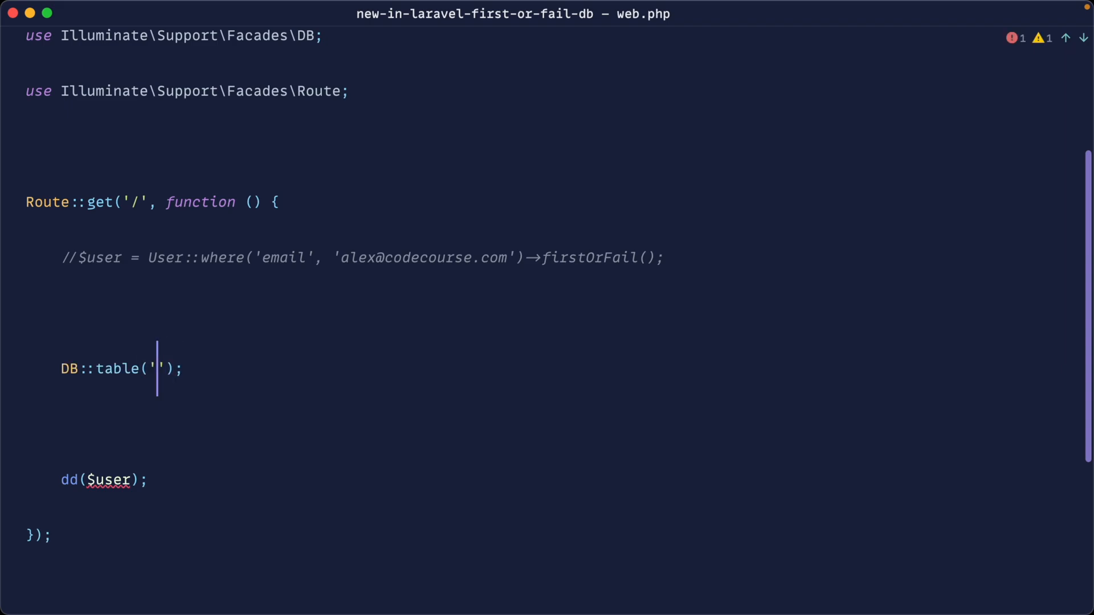
type("users")
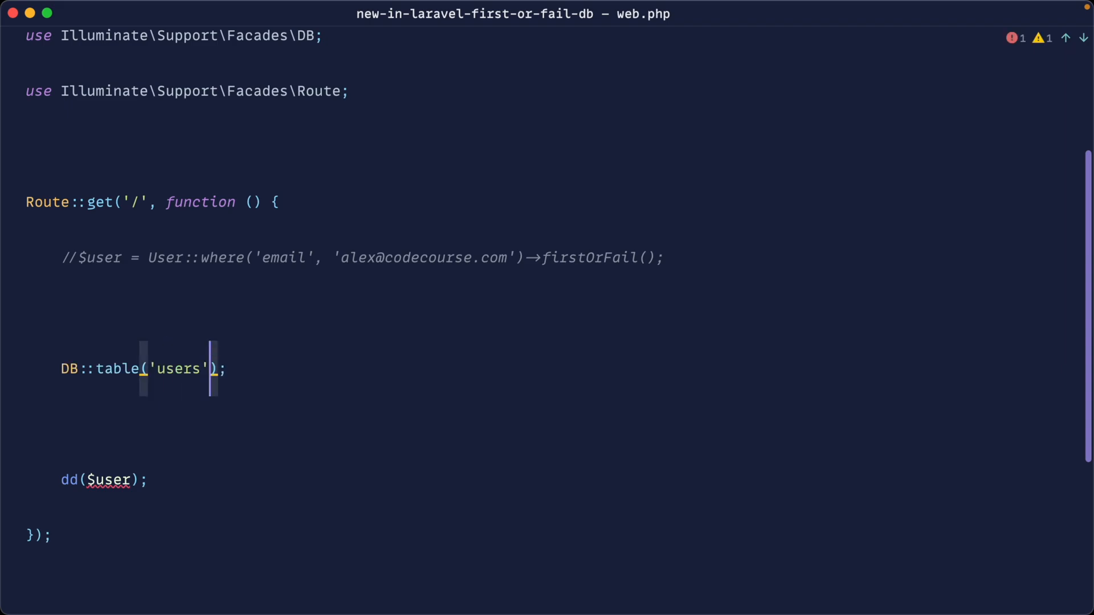
type("->w")
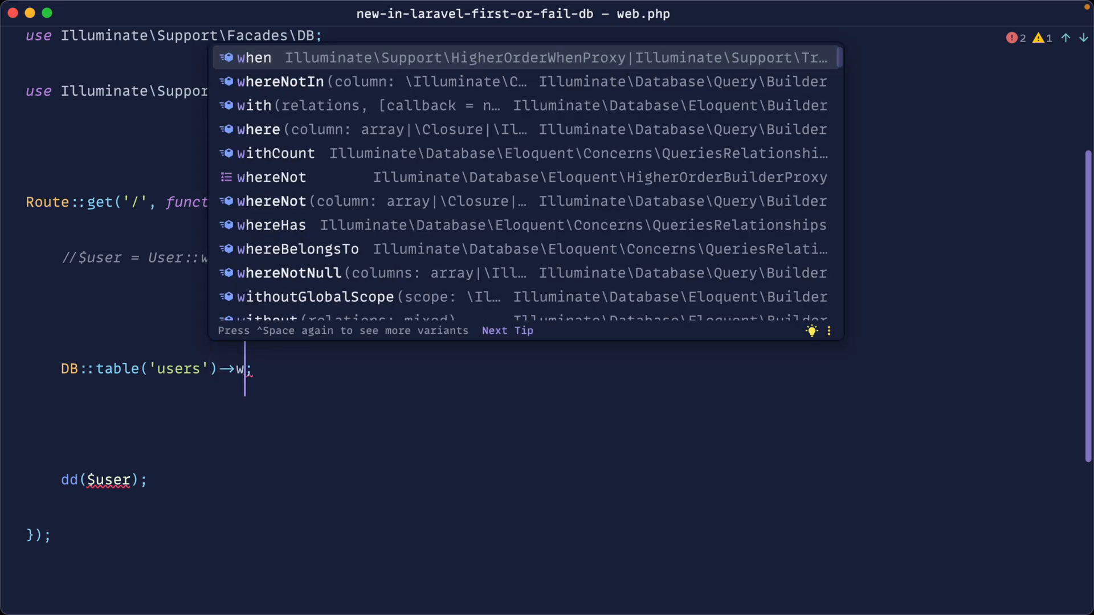
left_click(258, 128)
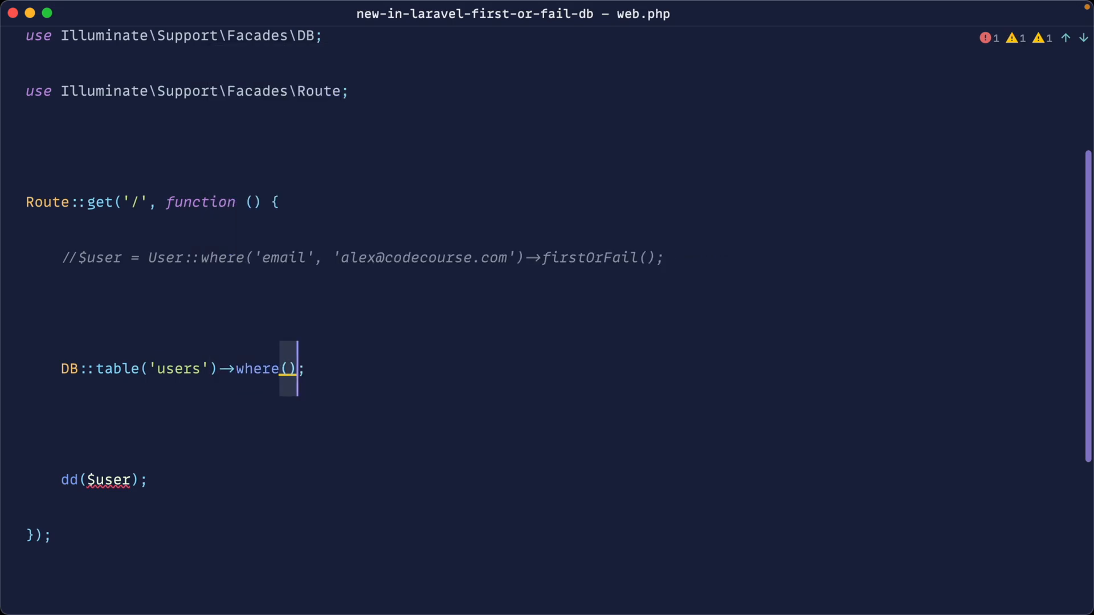
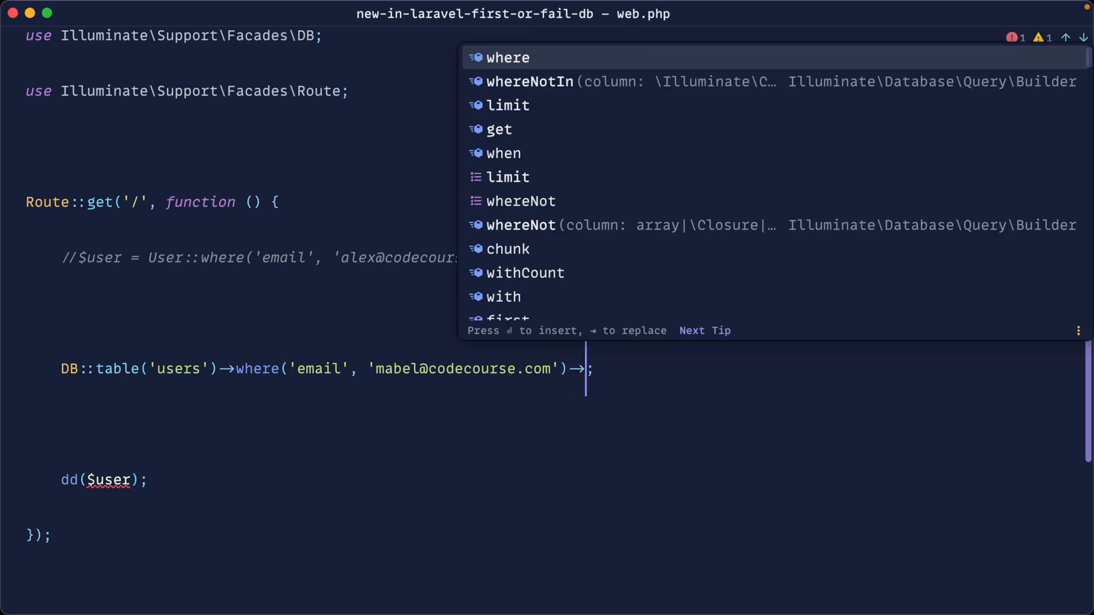
type("first()")
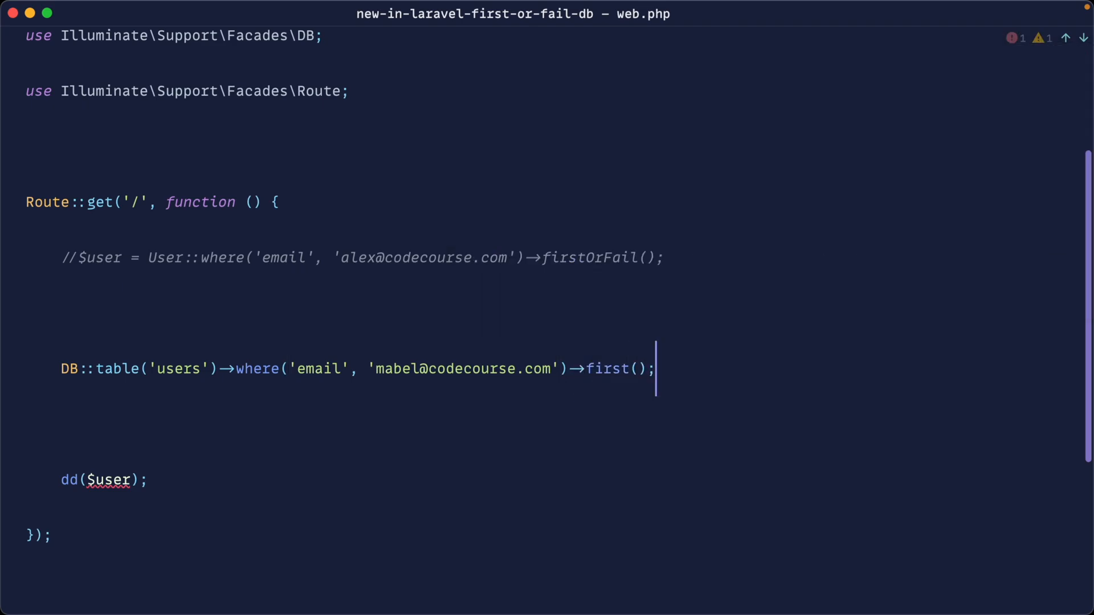
type("$us")
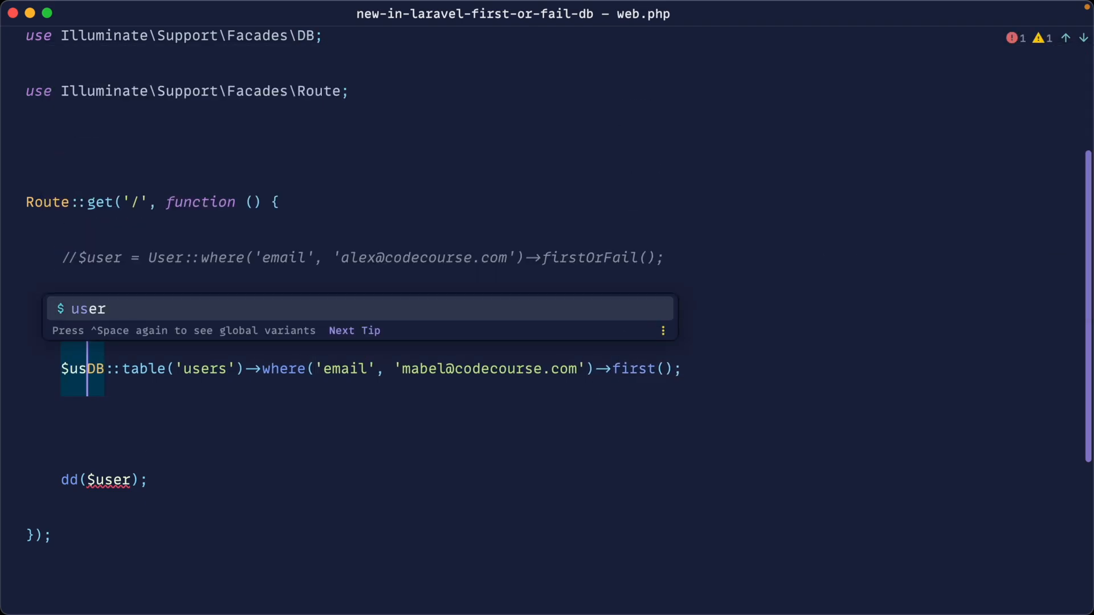
key("Tab")
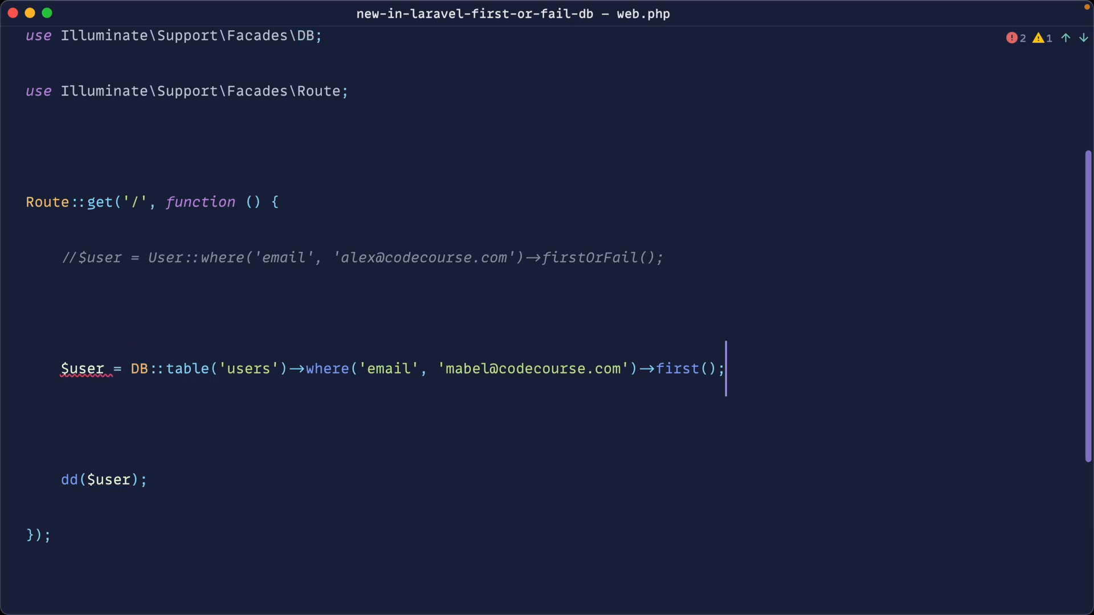
- Try an abort_unless($user, 404) check, then drop it and end the query with firstOrFail() instead
type("abort")
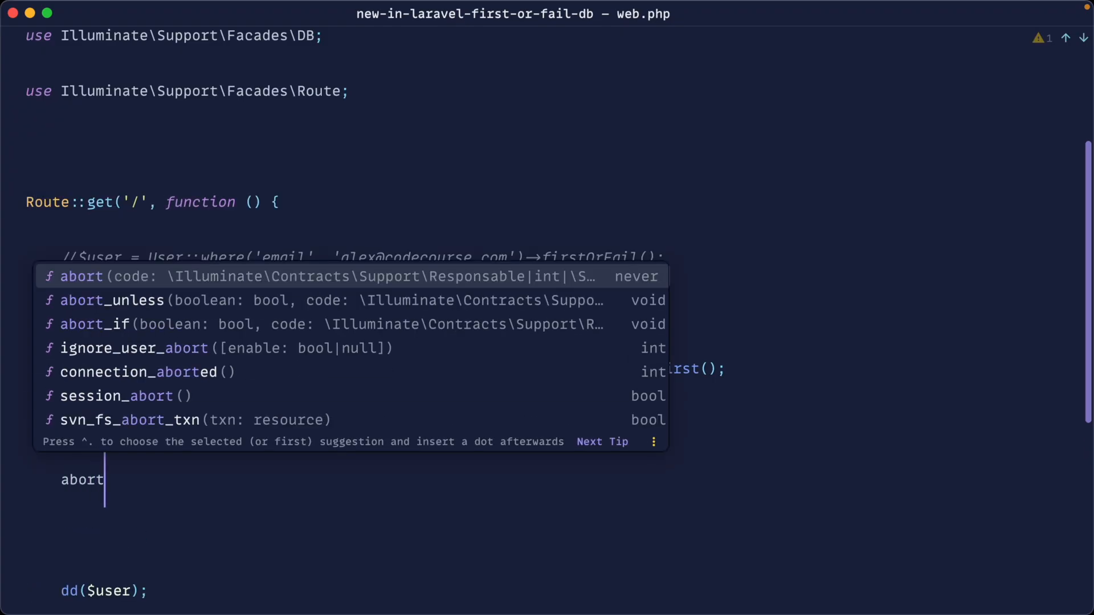
left_click(112, 301)
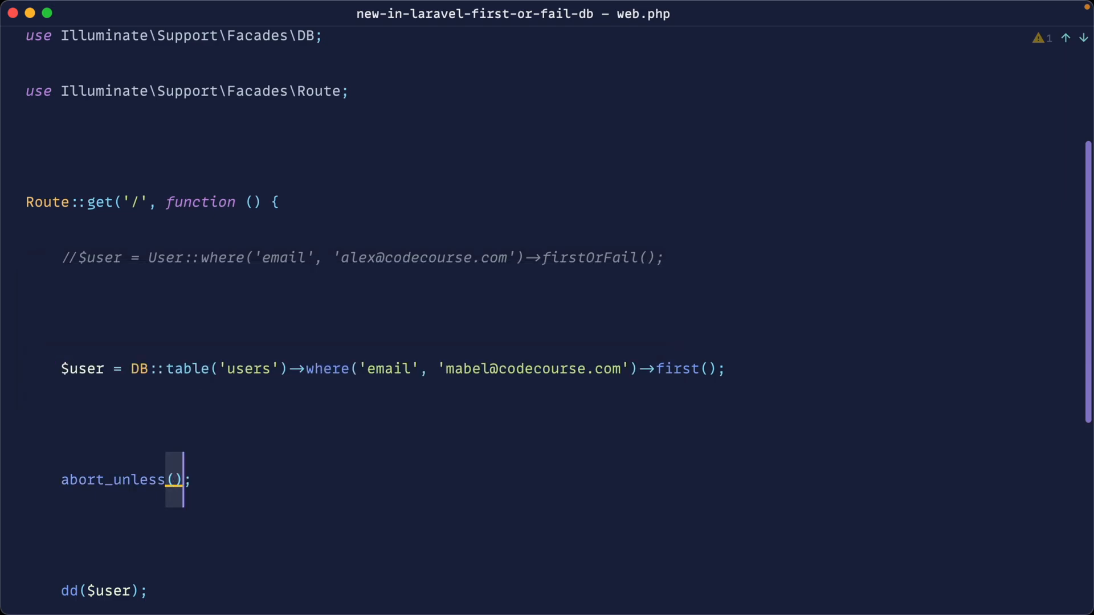
type("$user, 4")
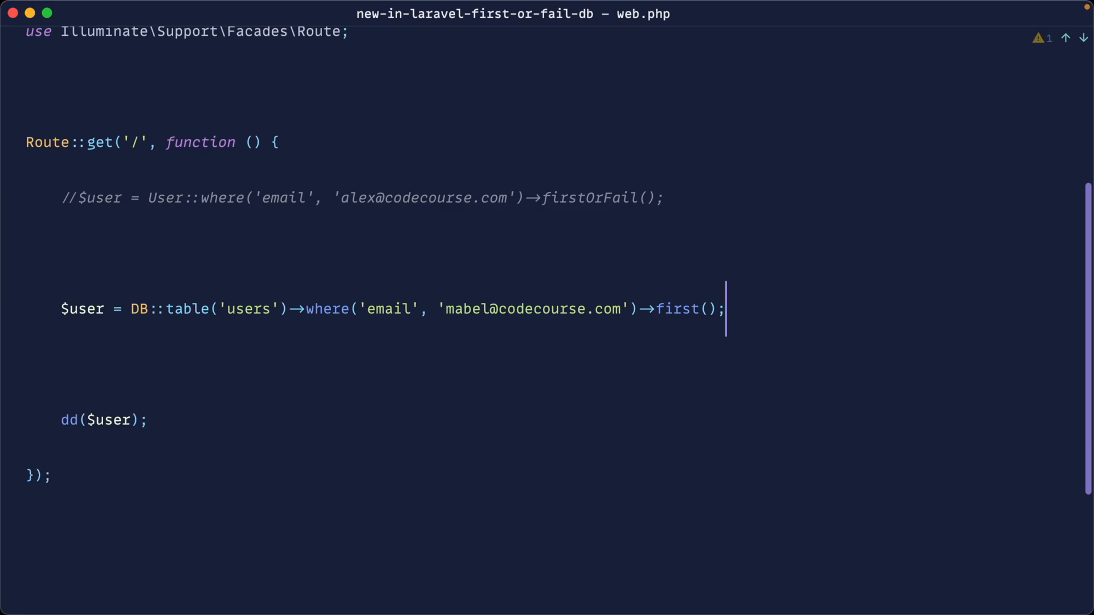
type("Or")
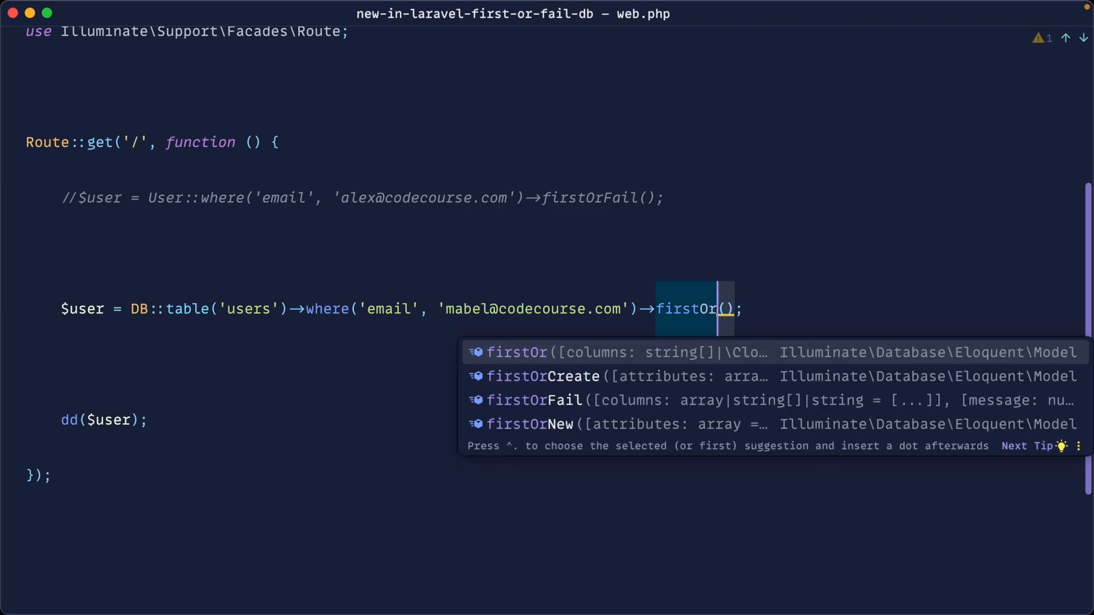
left_click(534, 400)
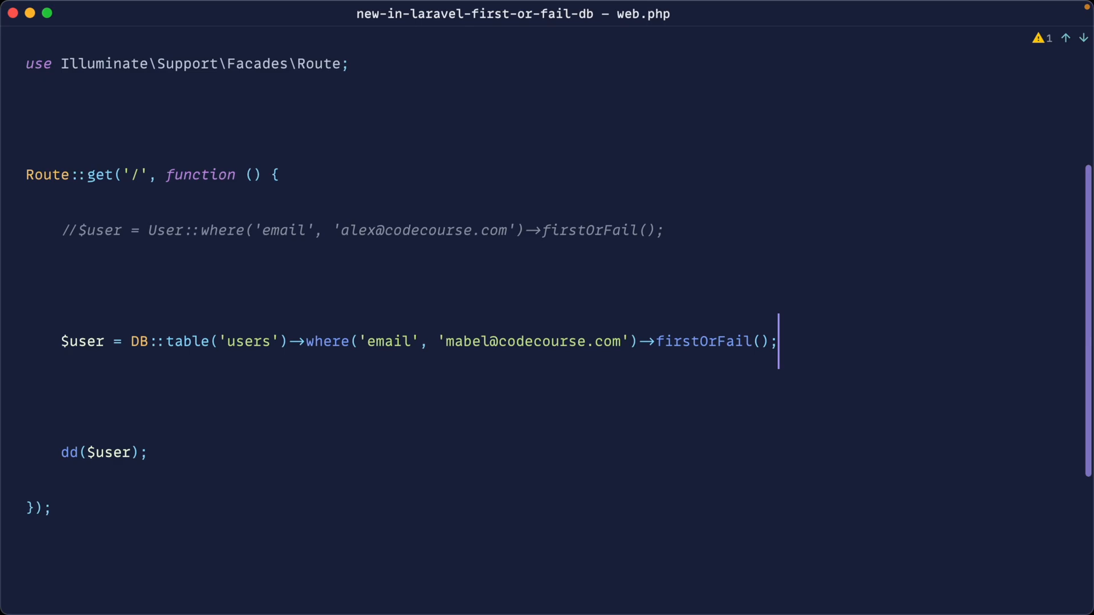
type("Builder")
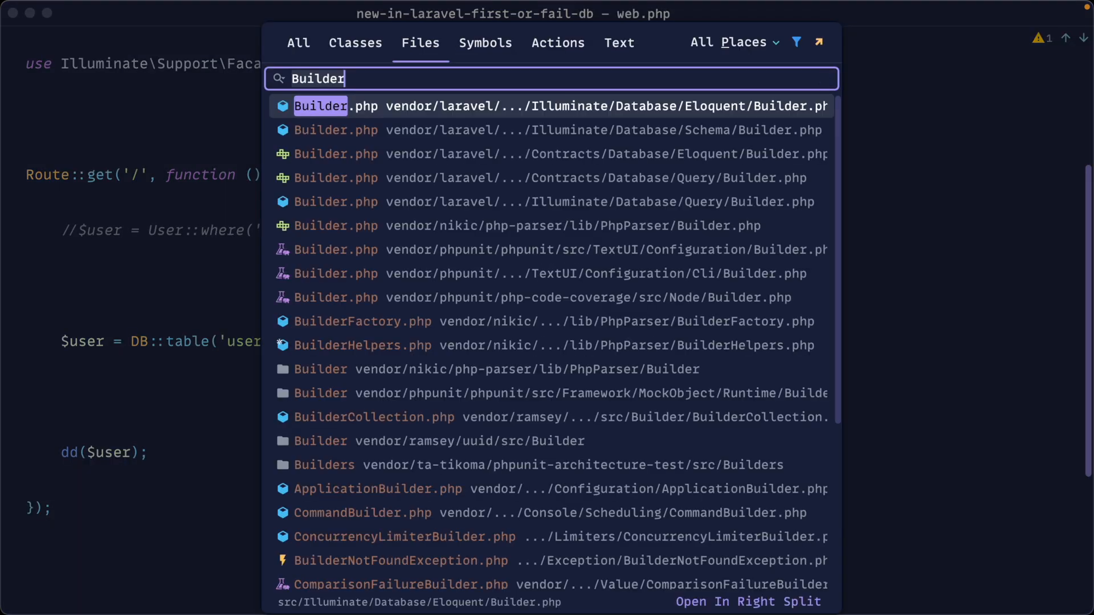
left_click(320, 106)
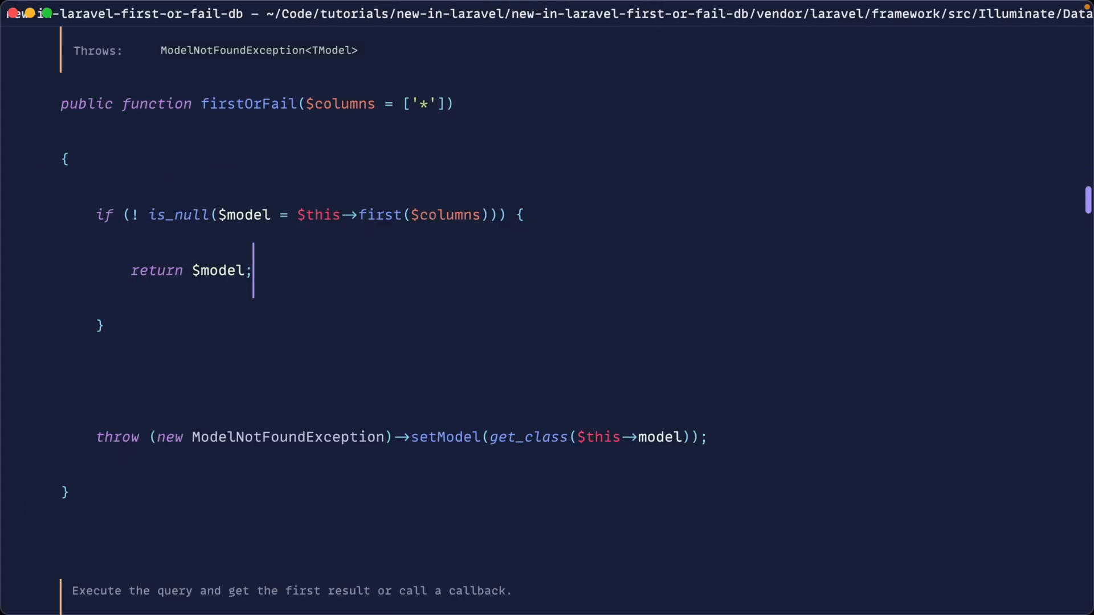
double_click(288, 437)
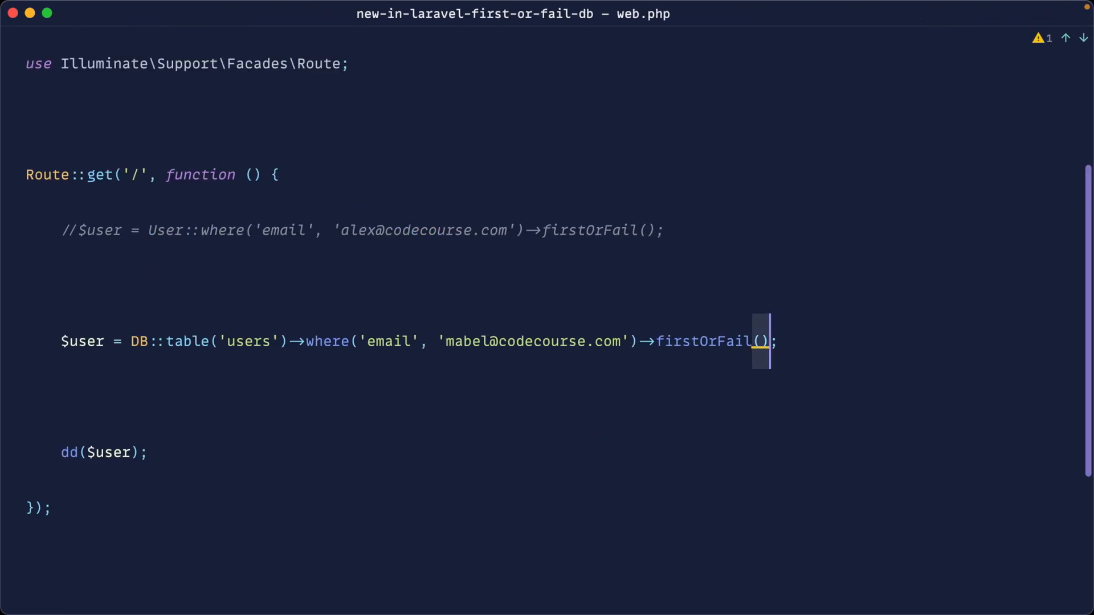
double_click(704, 342)
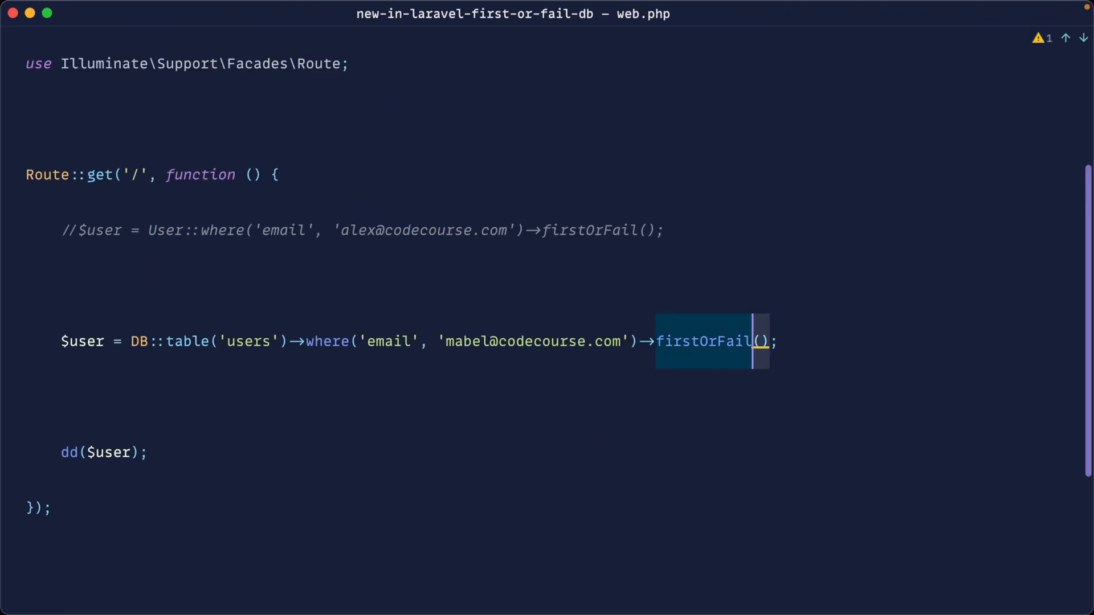